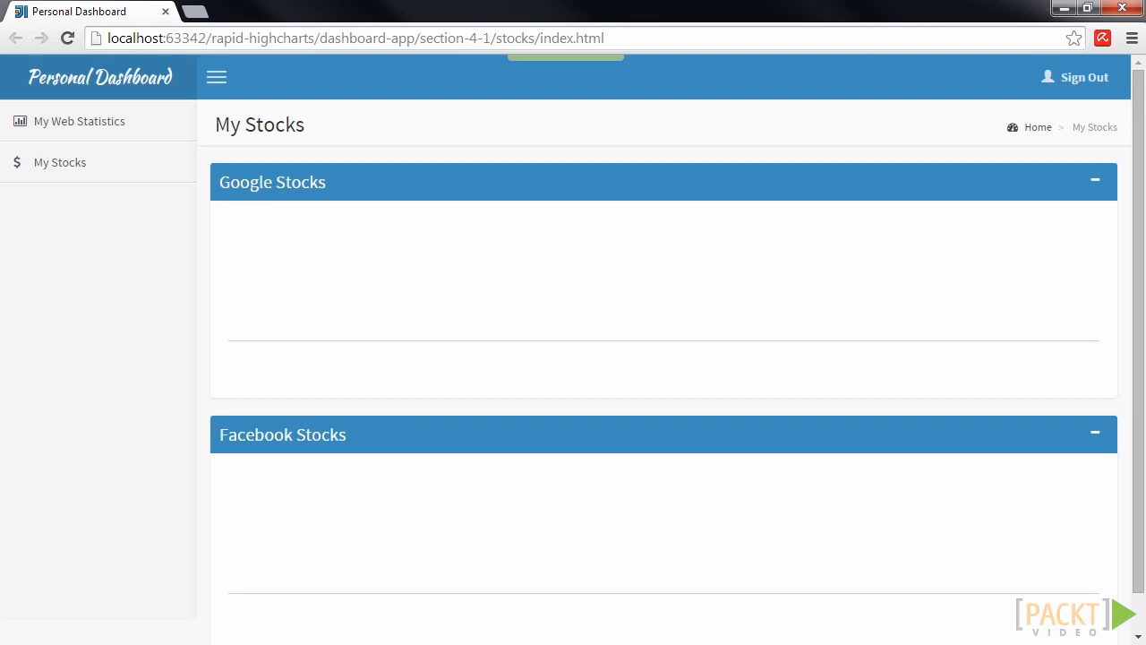
mouse_move(231, 213)
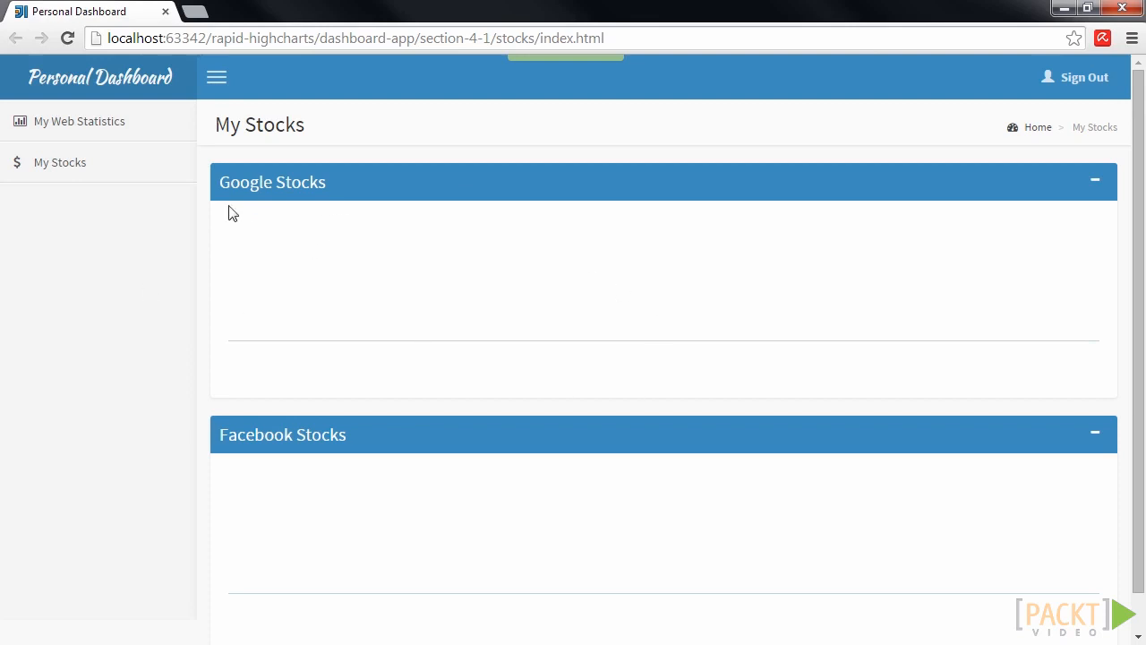
mouse_move(305, 434)
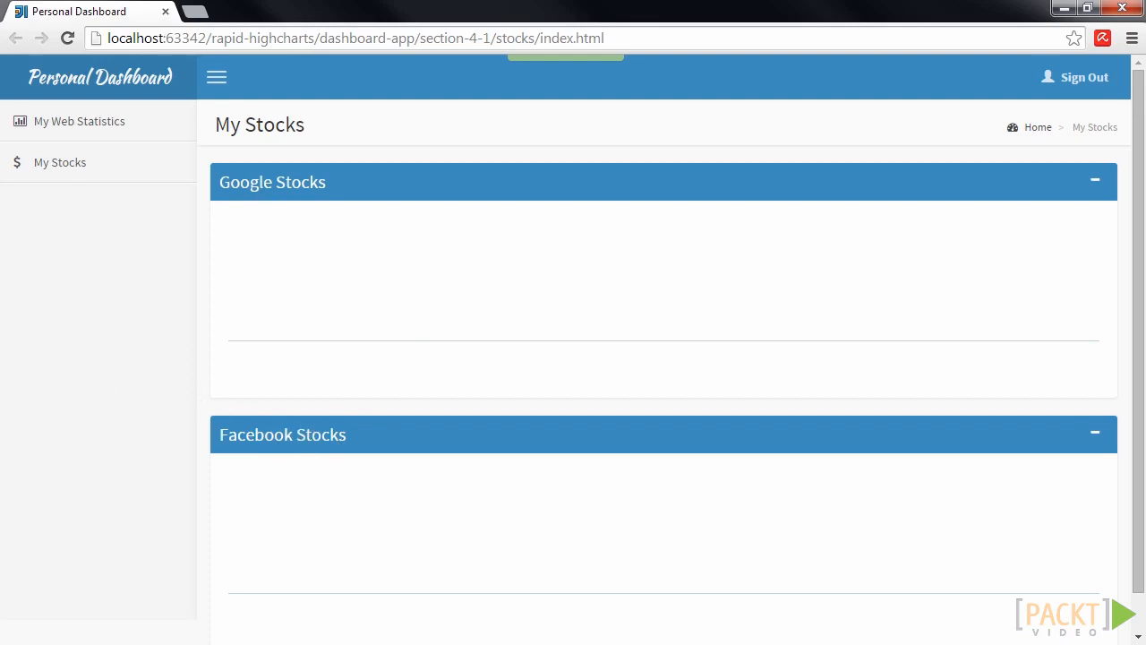
mouse_move(40, 408)
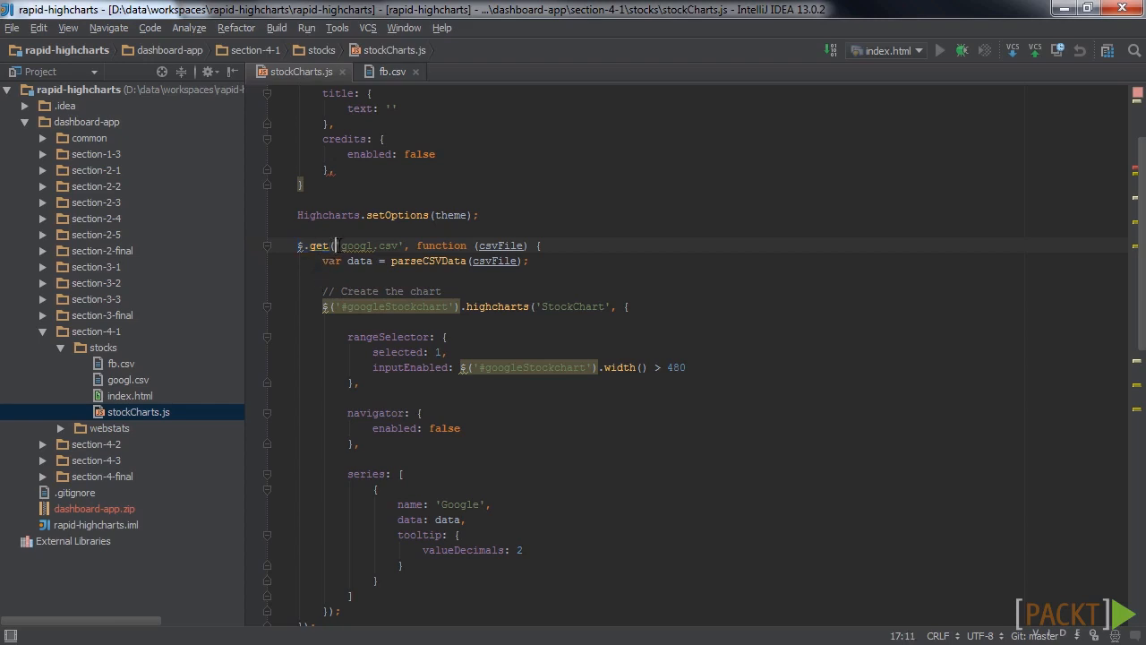
- Review the googl.csv loading call, its csvFile parameter, and the fb.csv and googl.csv project files
double_click(367, 245)
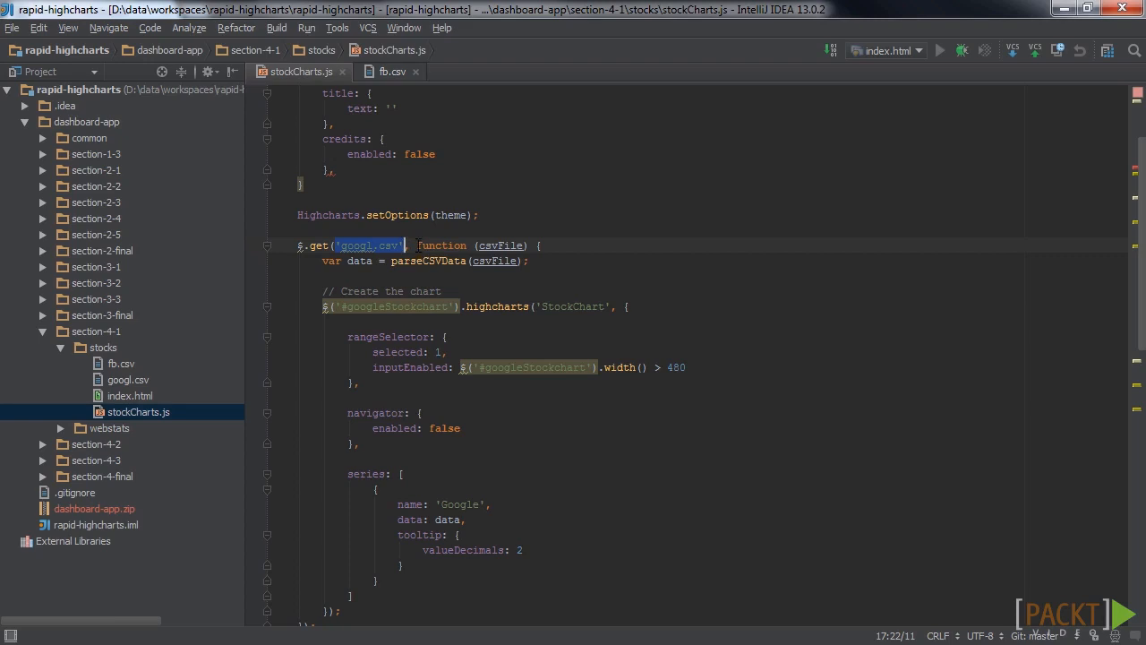
double_click(502, 246)
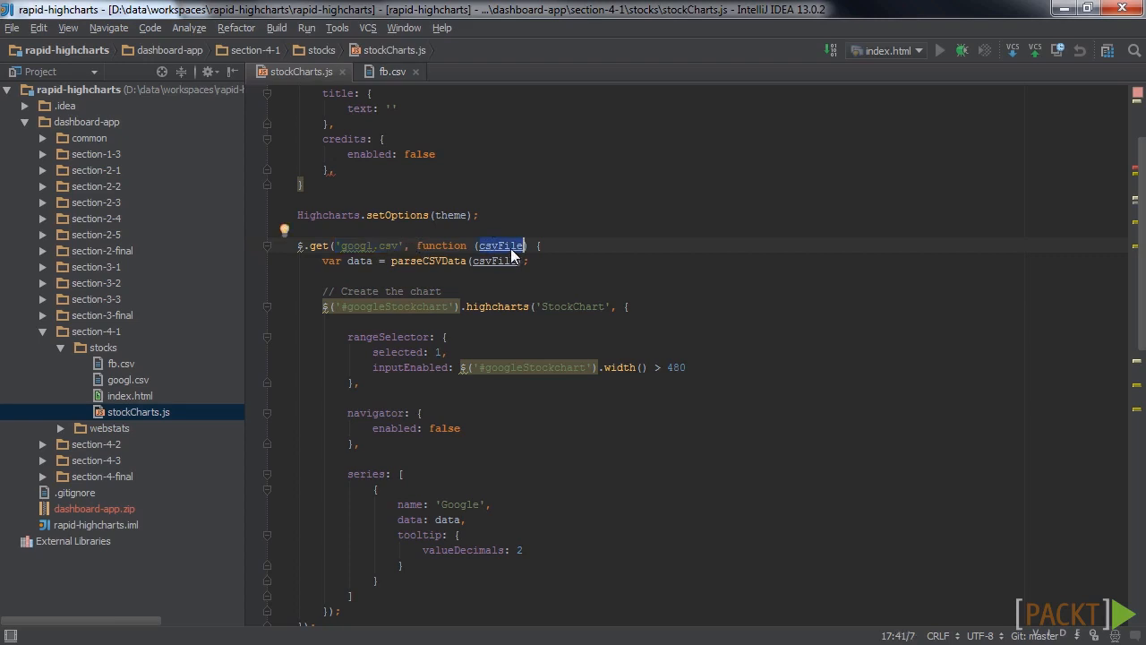
click(121, 364)
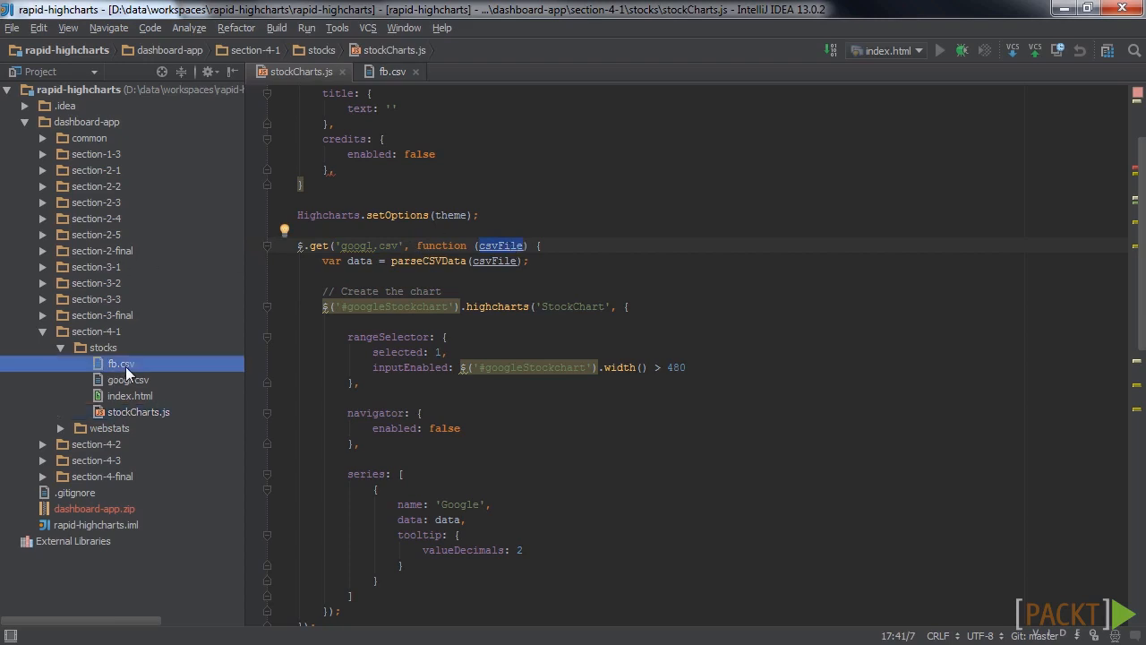
click(127, 379)
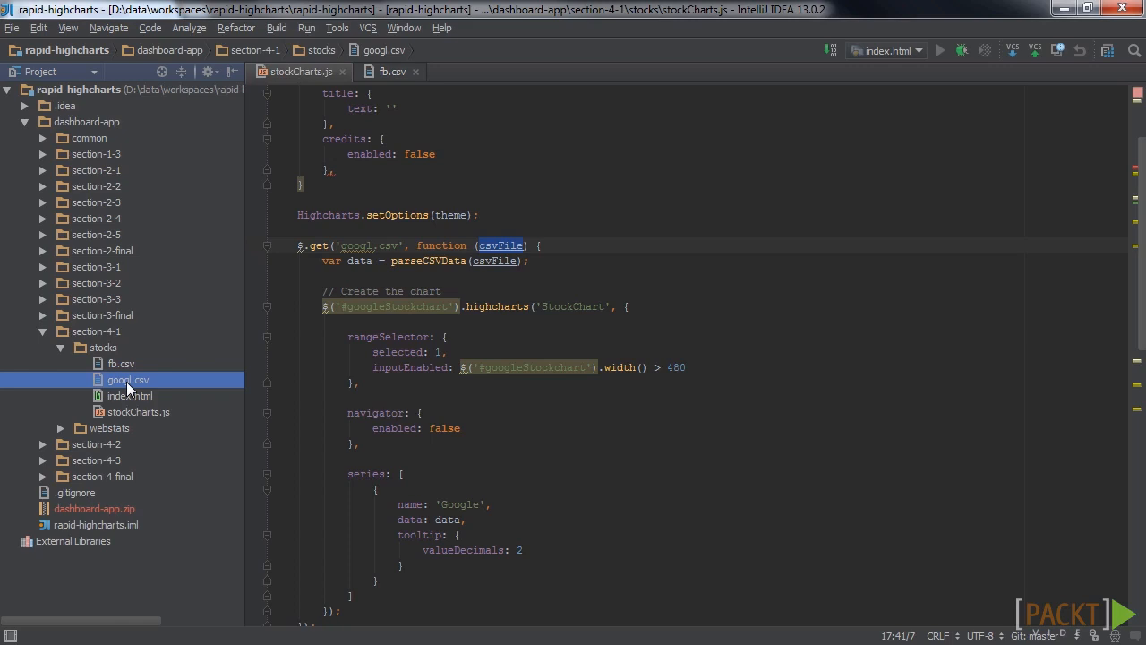
mouse_move(204, 378)
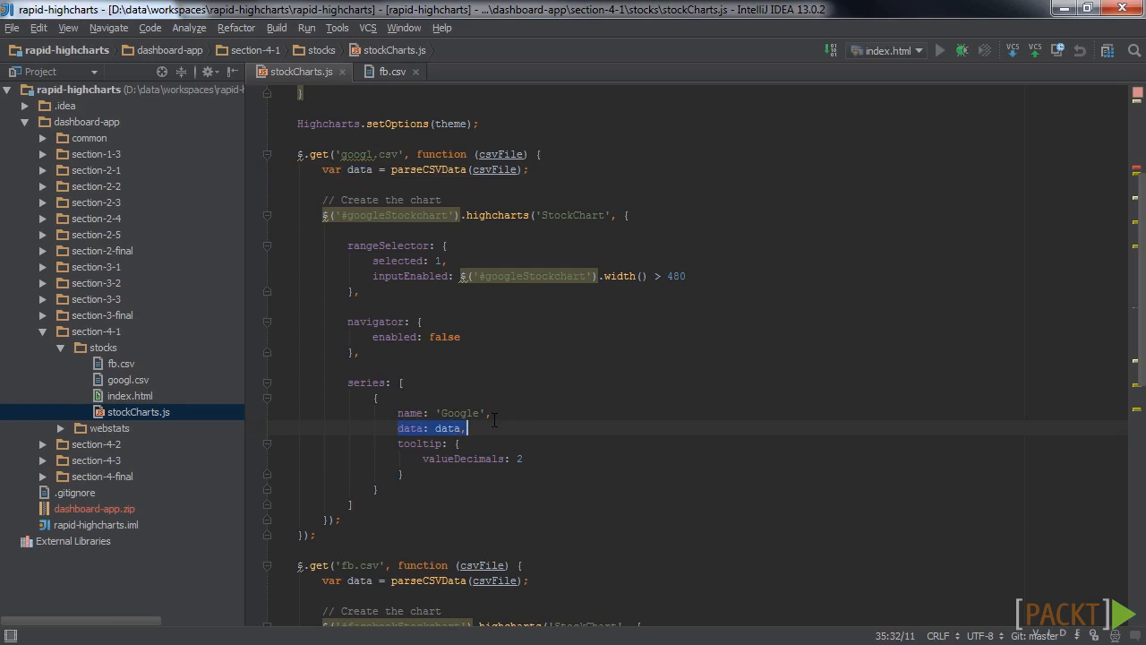
- Add the commented empty data array and split csvFile into lines on "\n"
scroll(down, 3)
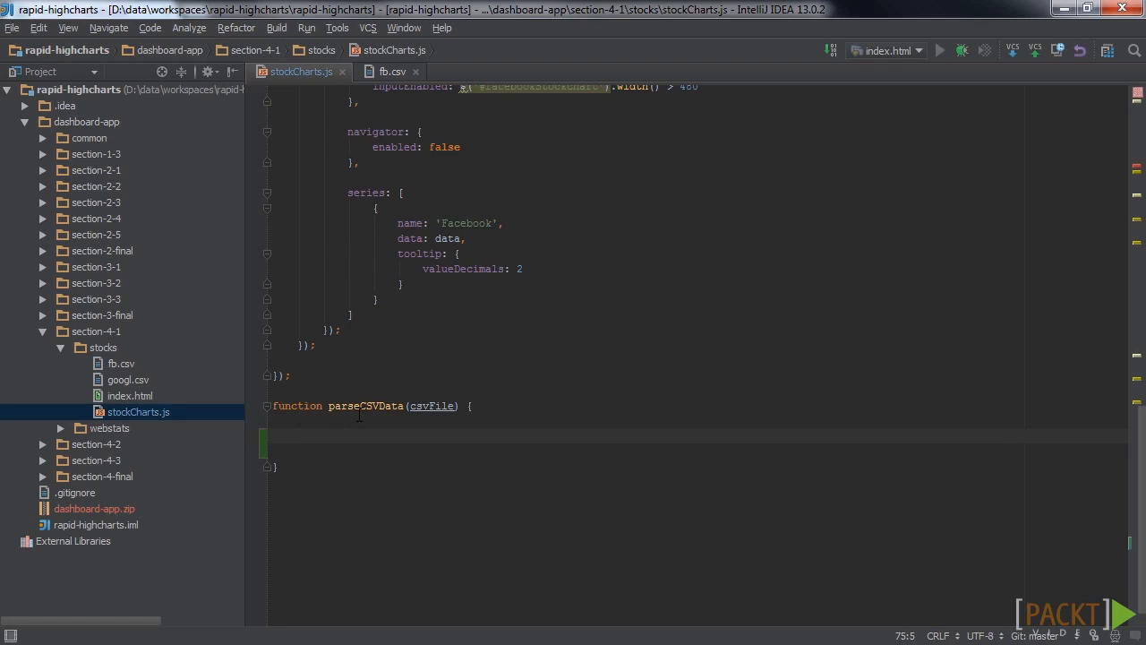
text(// empty array for storing the chart data)
text(var data = [];)
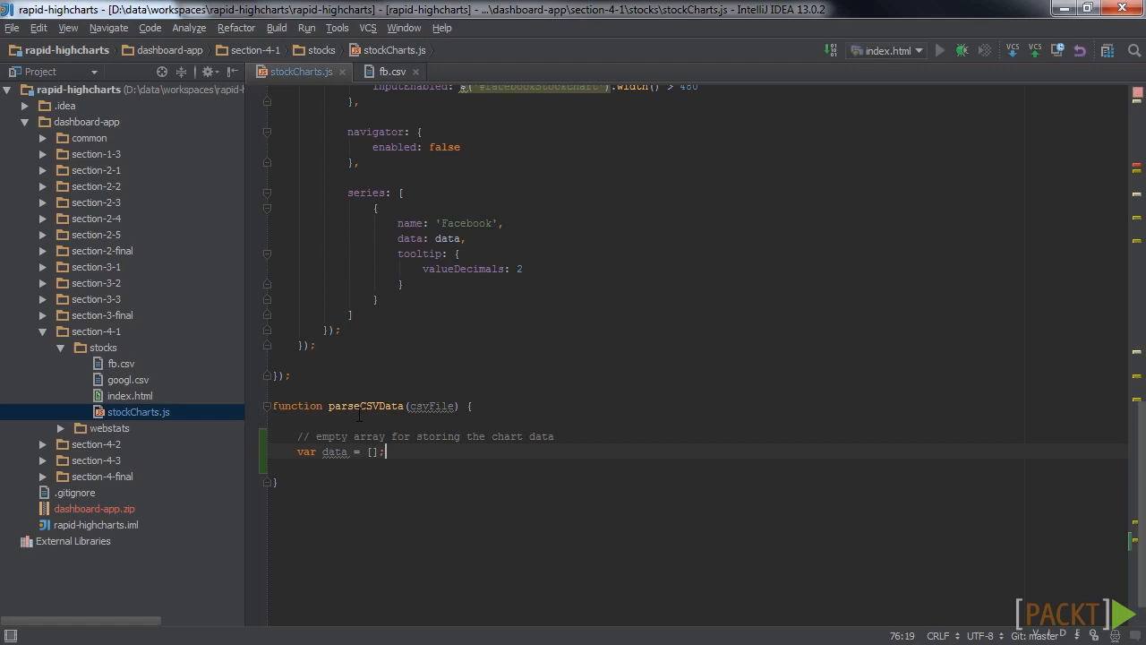
key(enter)
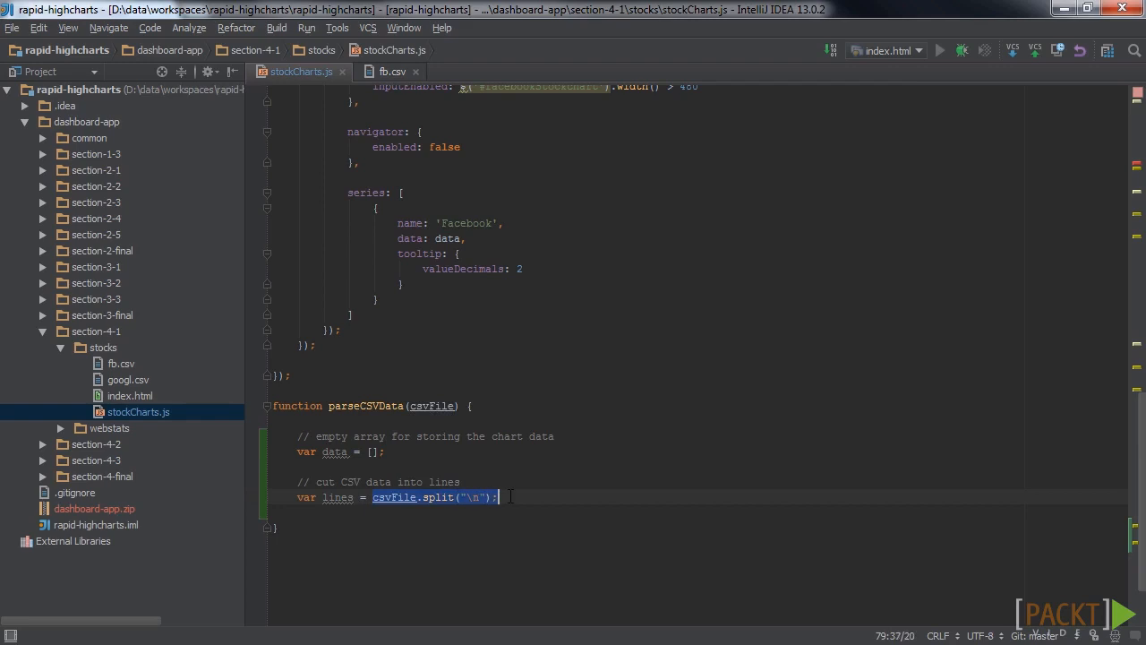
mouse_move(439, 504)
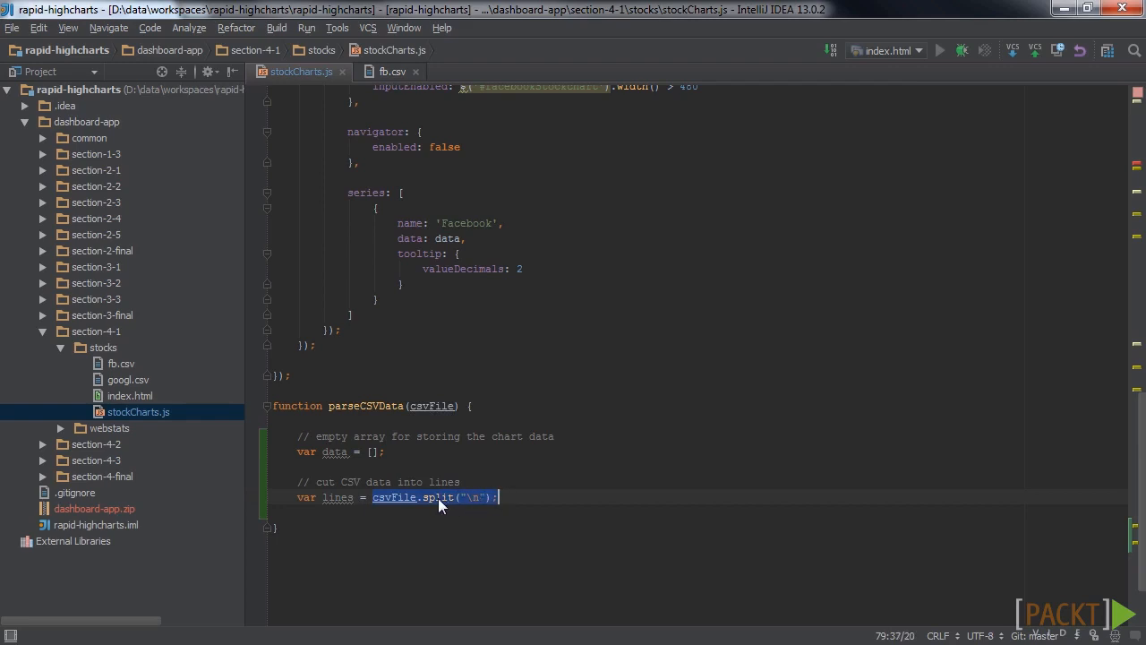
click(481, 548)
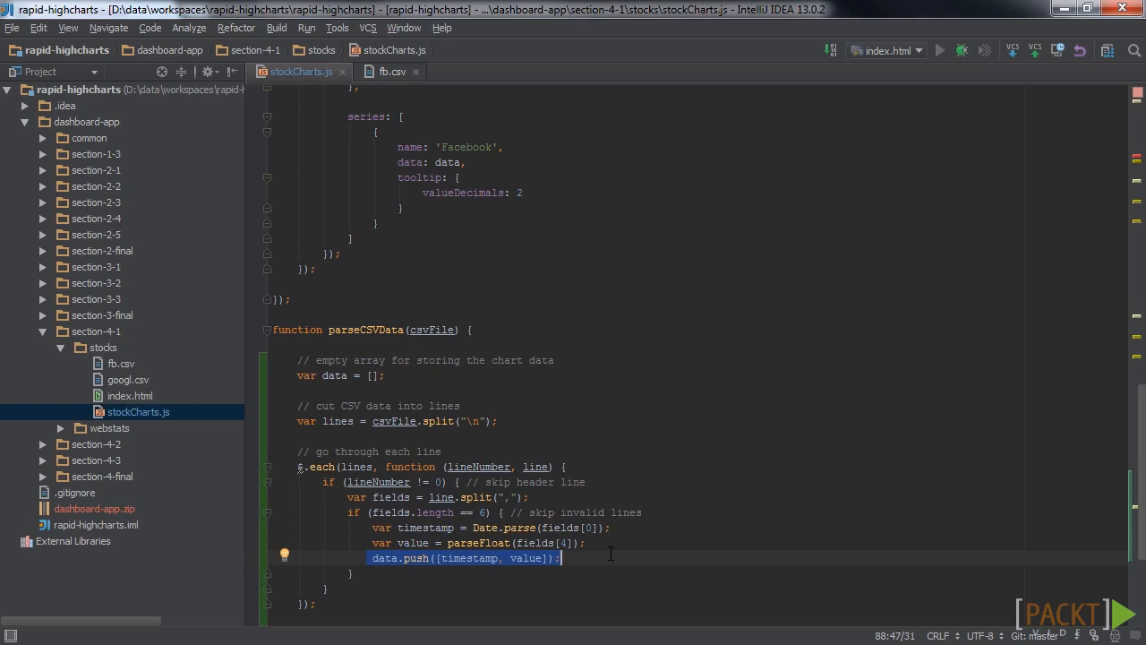
- Scroll through the $.each loop that skips the header and pushes [timestamp, value] pairs
scroll(down, 3)
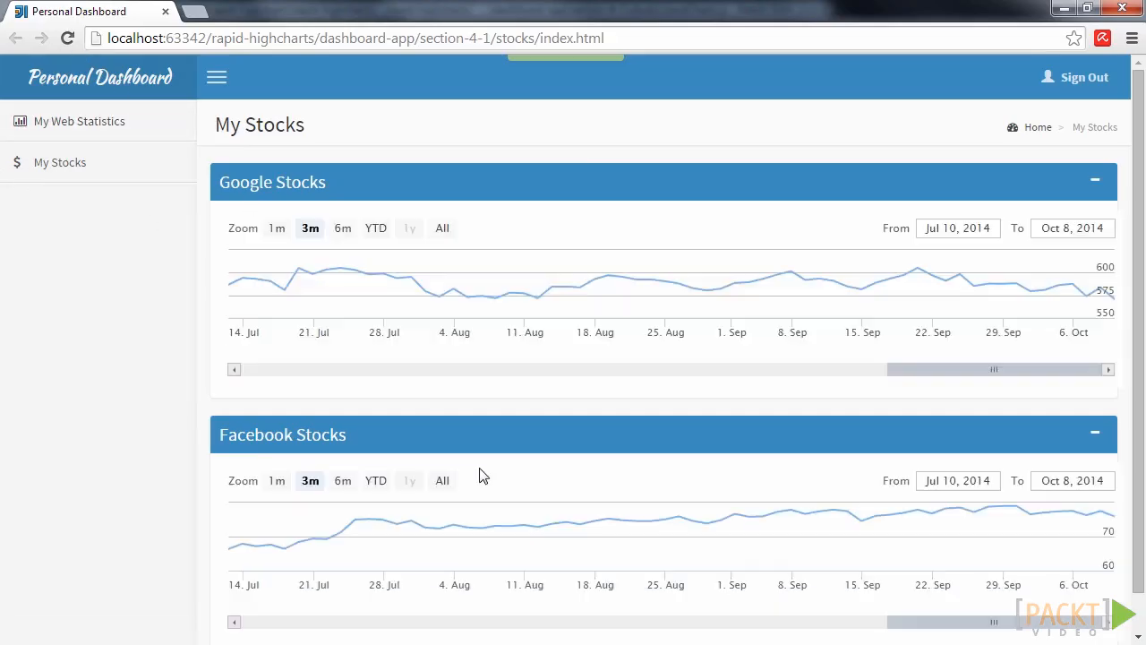
mouse_move(512, 435)
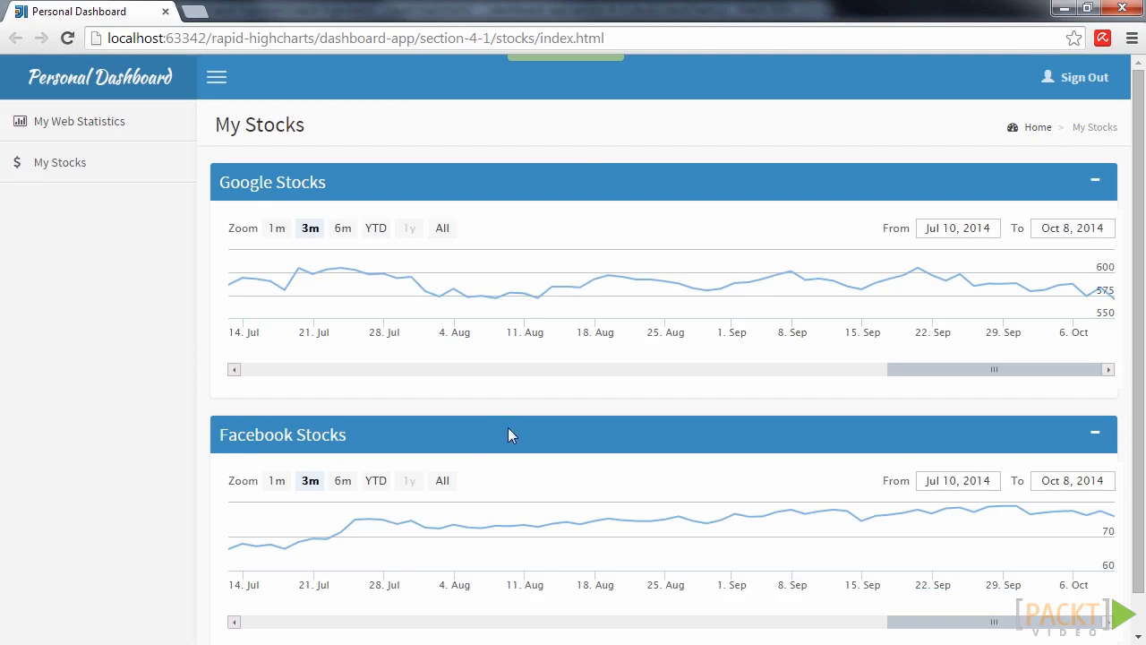
mouse_move(271, 291)
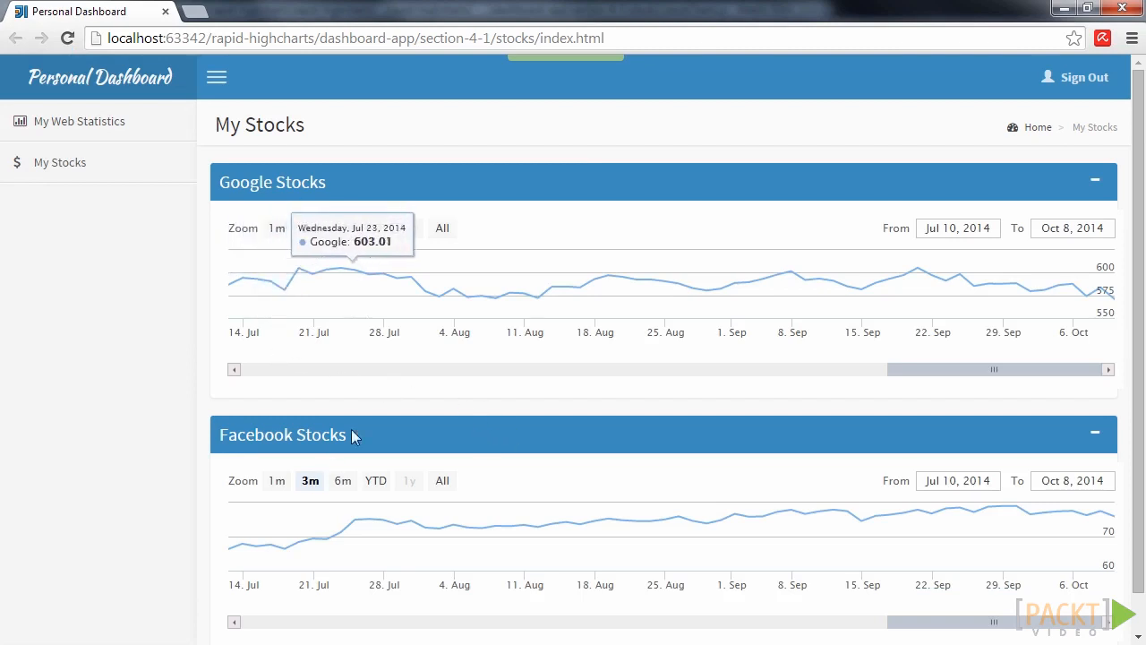
mouse_move(524, 523)
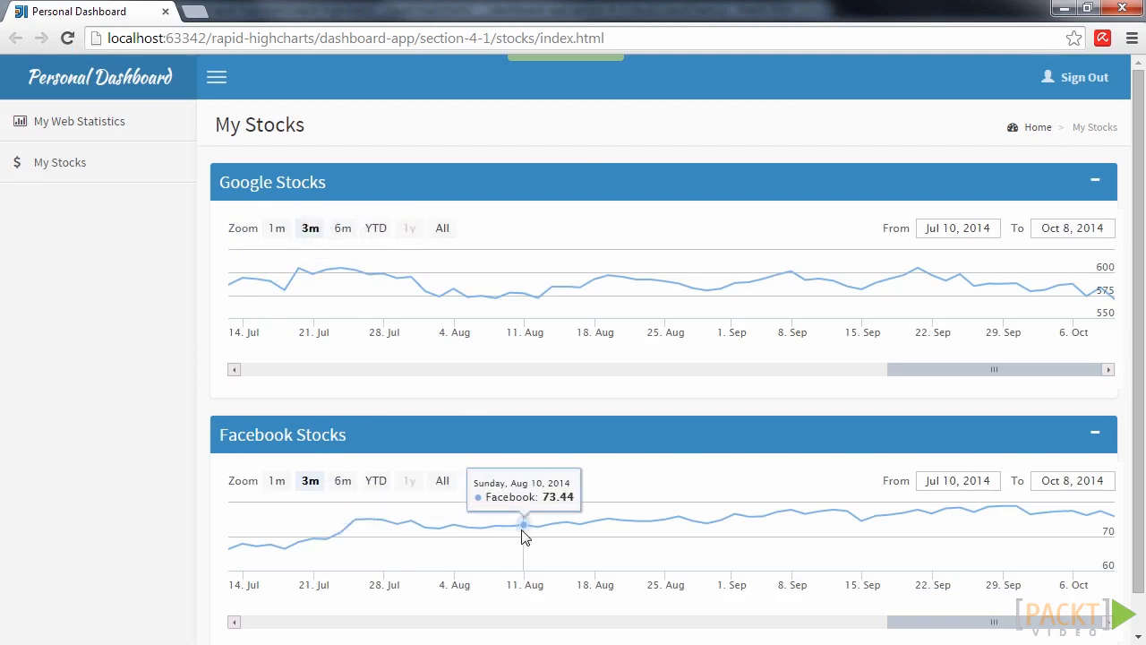